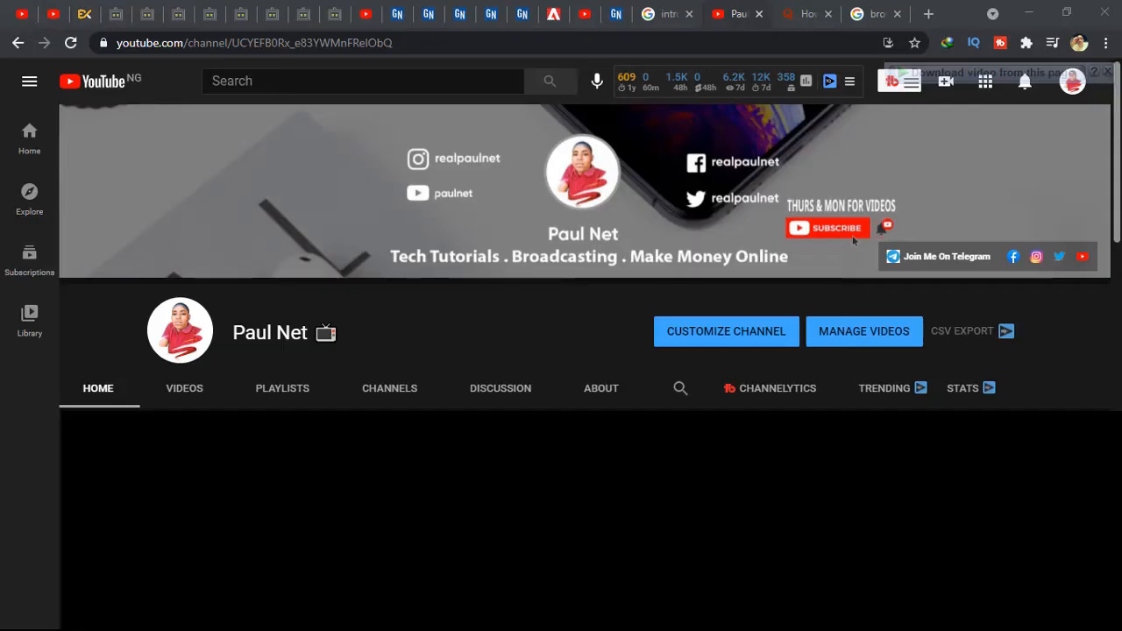
# Step: Switch to the Adobe 'Uninstall Flash Player | Windows' help article tab
pyautogui.click(872, 14)
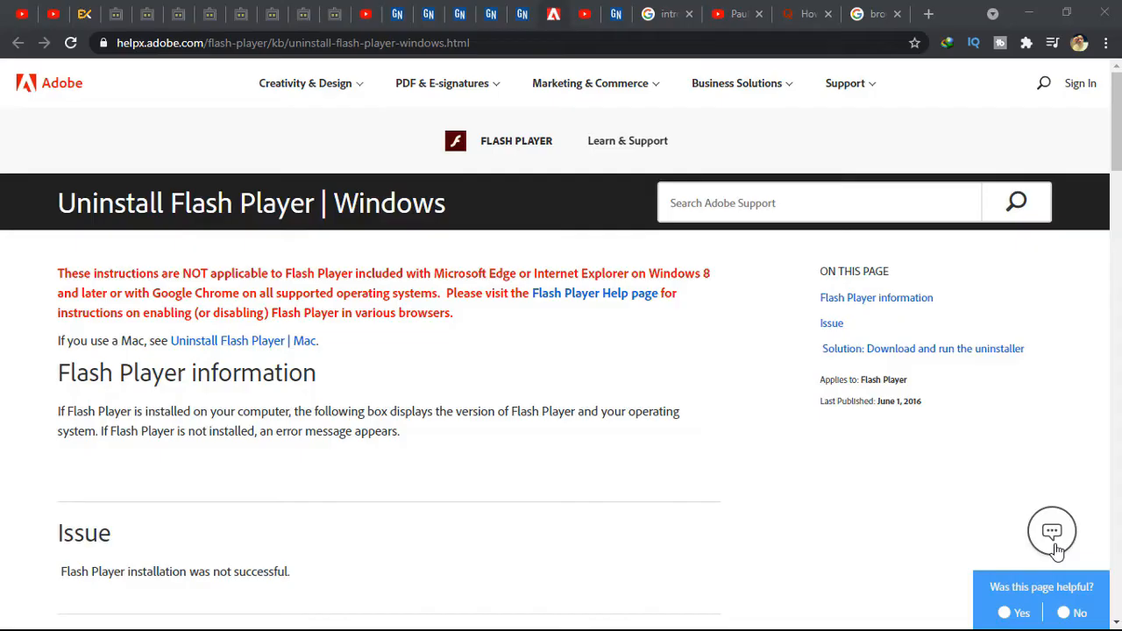
pyautogui.moveTo(1116, 171)
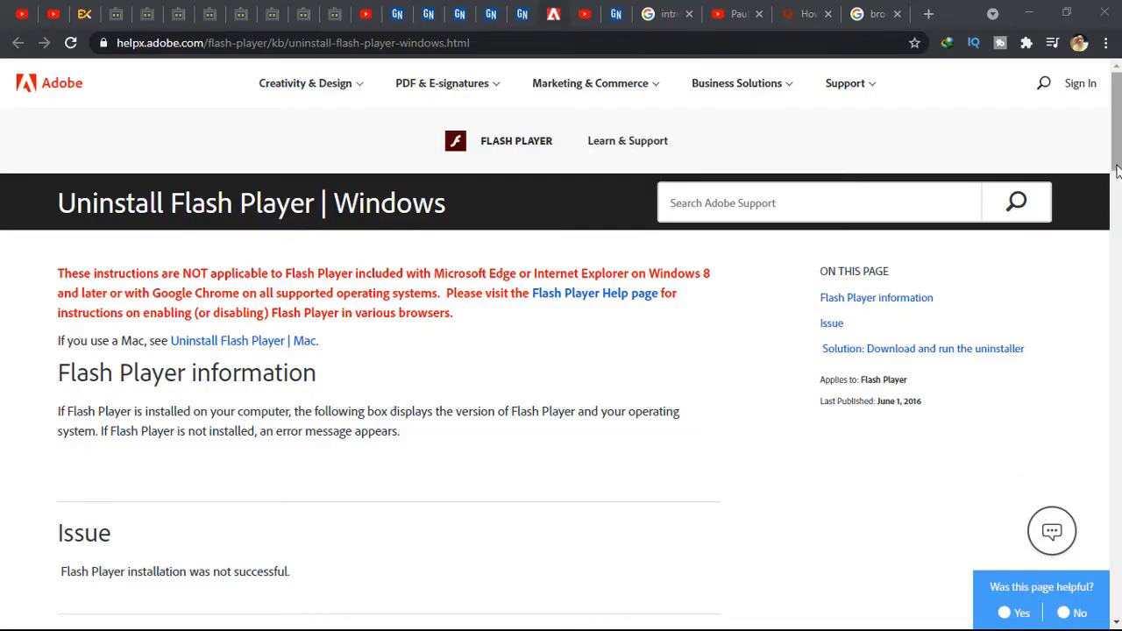
# Step: Download the uninstall_flash_player file from step 1 and open its Downloads folder
pyautogui.scroll(-3)
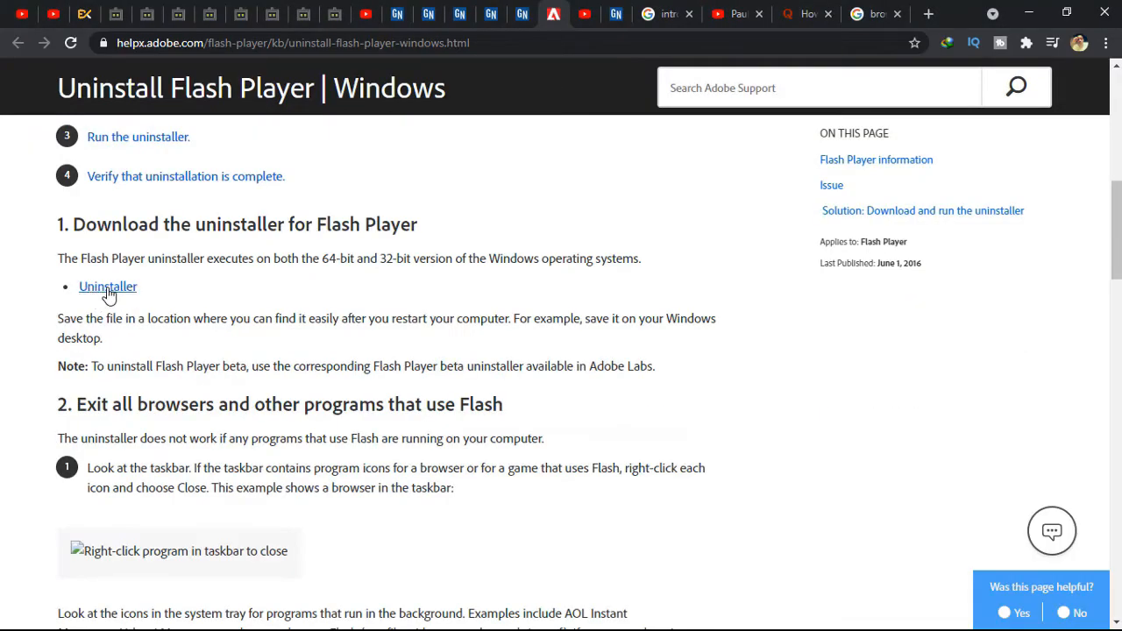
pyautogui.click(108, 286)
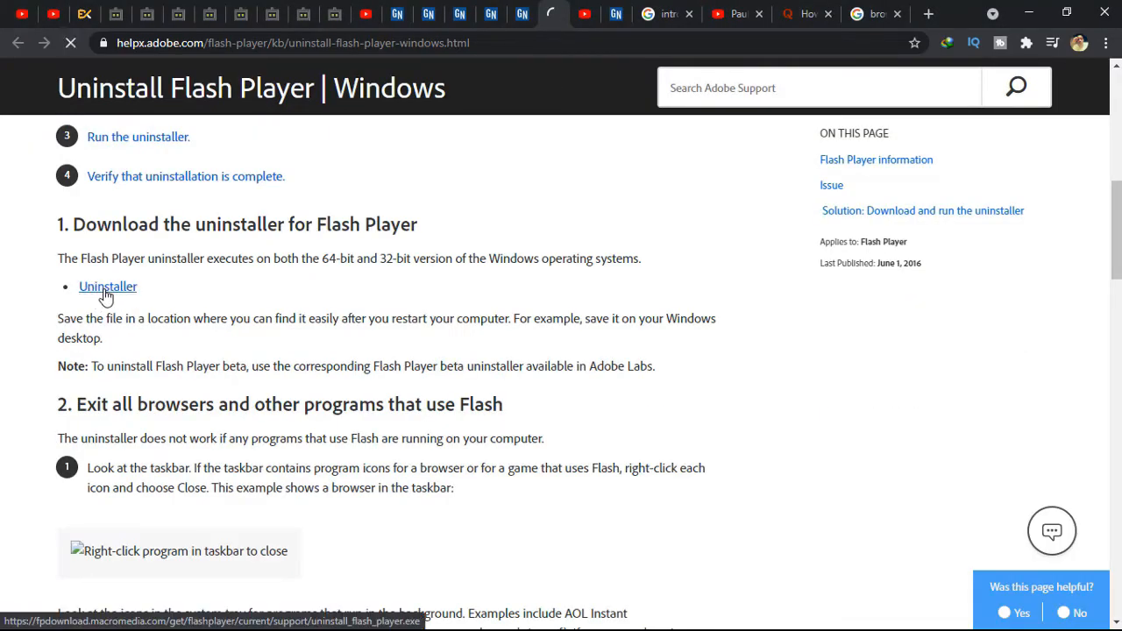
pyautogui.click(108, 286)
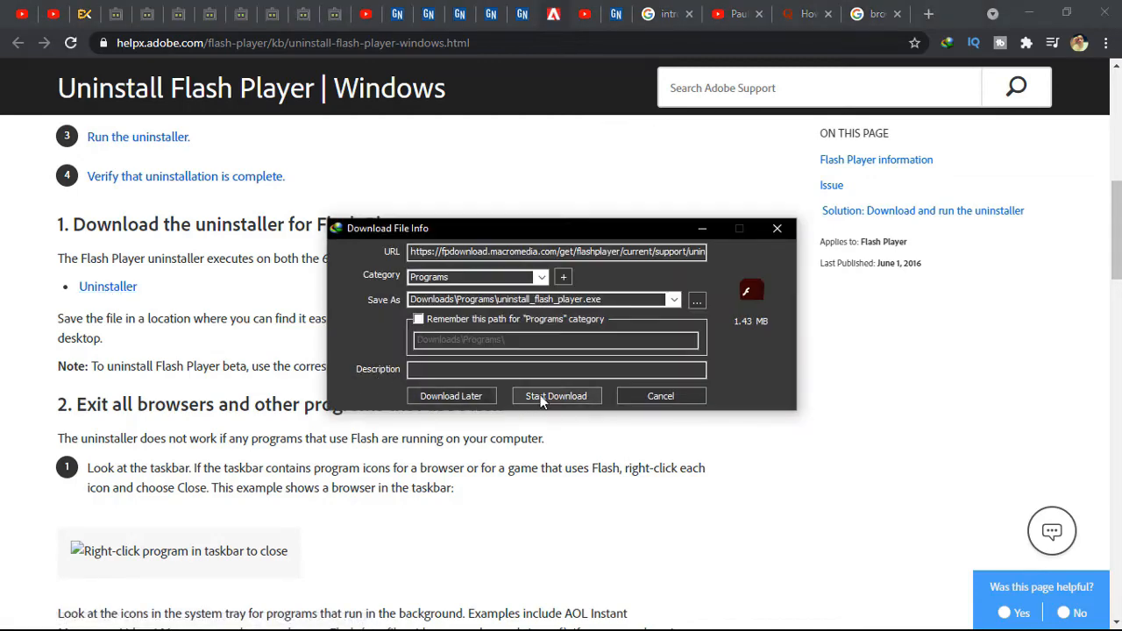
pyautogui.click(555, 395)
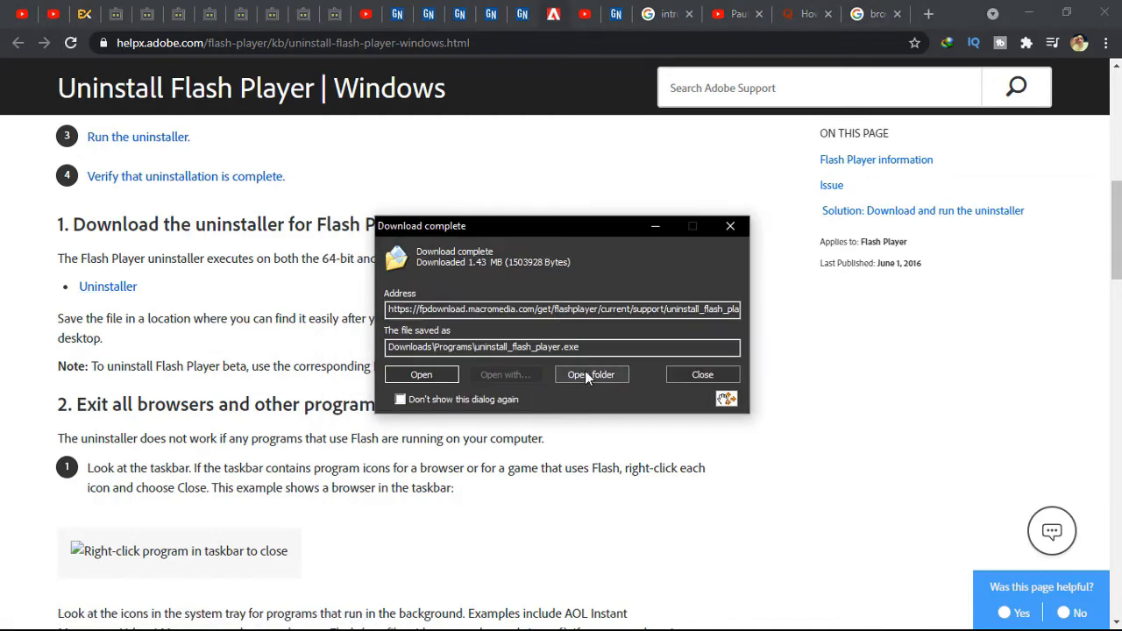
pyautogui.click(592, 375)
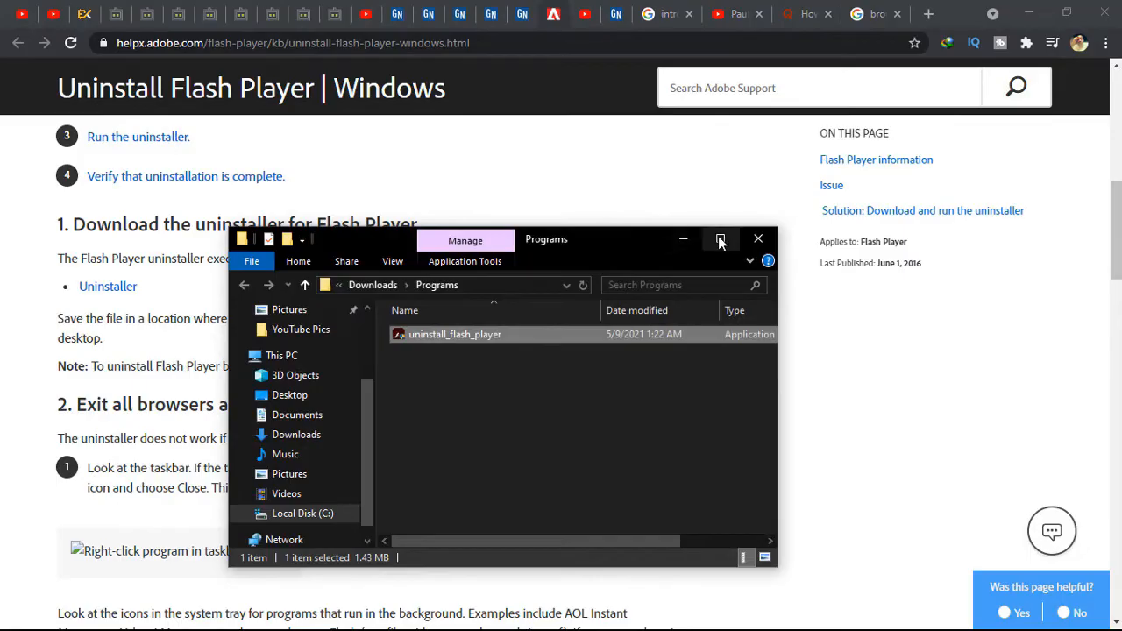
# Step: Maximize Explorer and run uninstall_flash_player as administrator
pyautogui.click(720, 239)
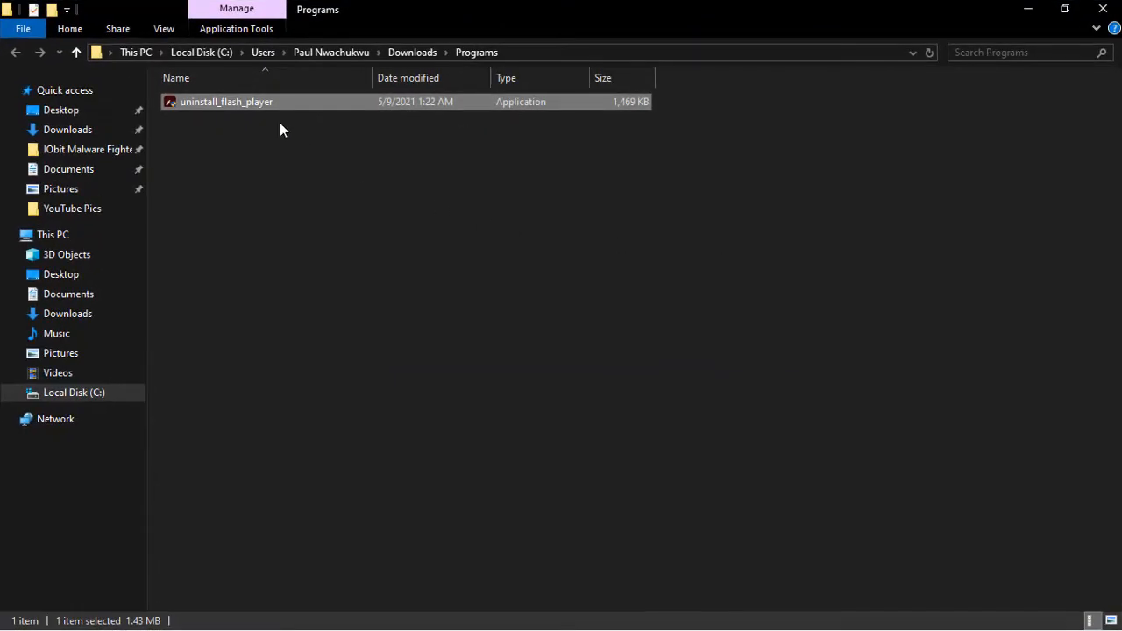
pyautogui.moveTo(233, 106)
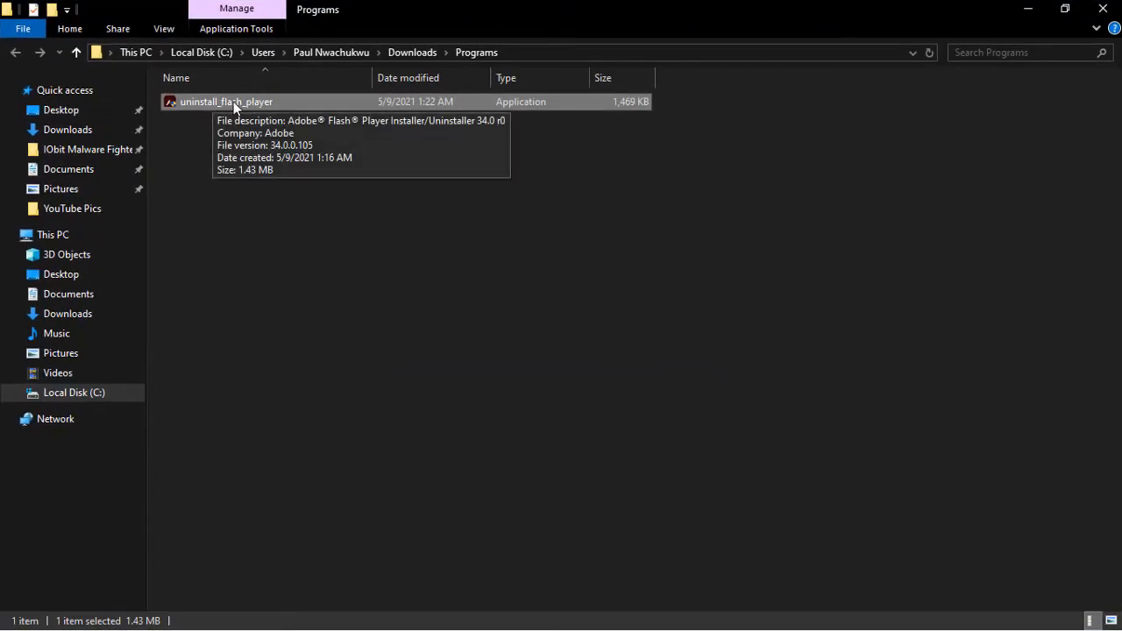
pyautogui.rightClick(226, 100)
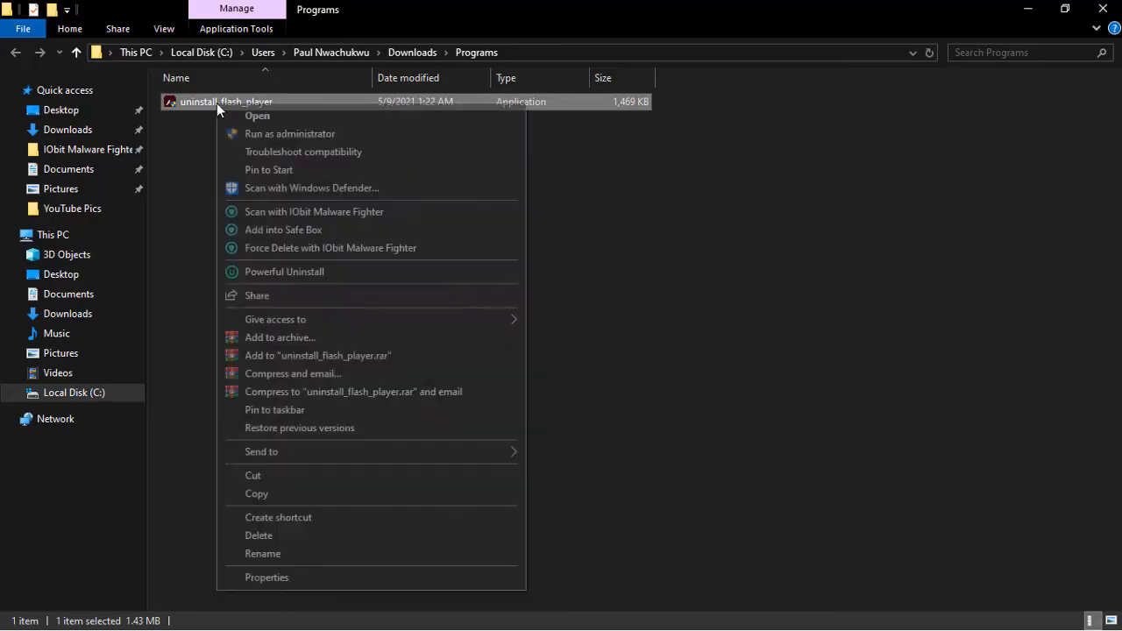
pyautogui.moveTo(289, 133)
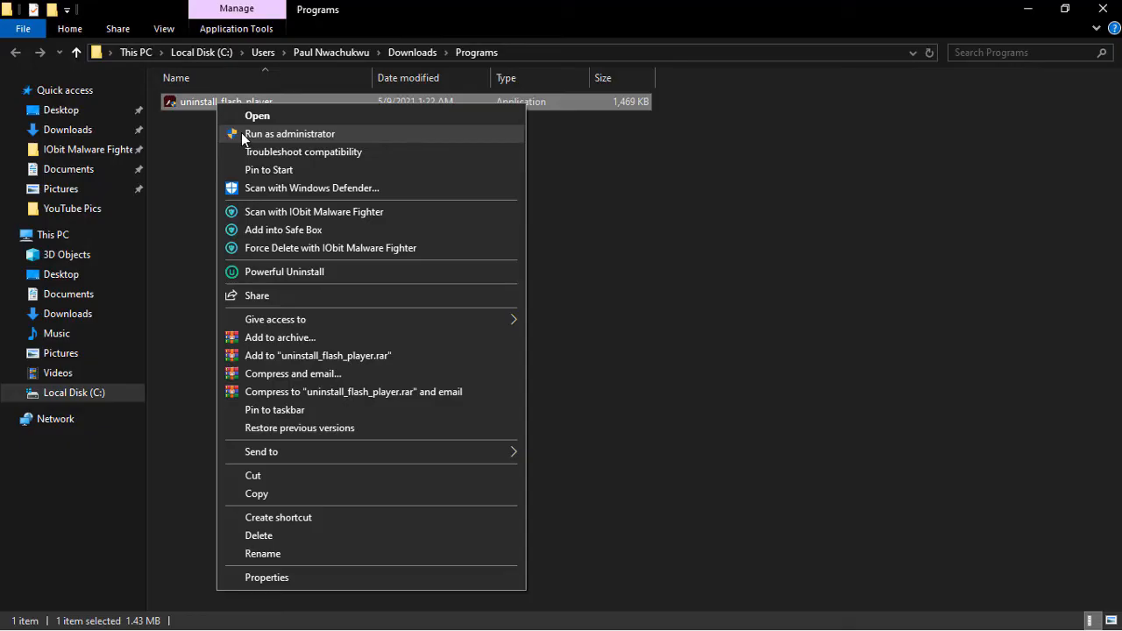
pyautogui.click(290, 133)
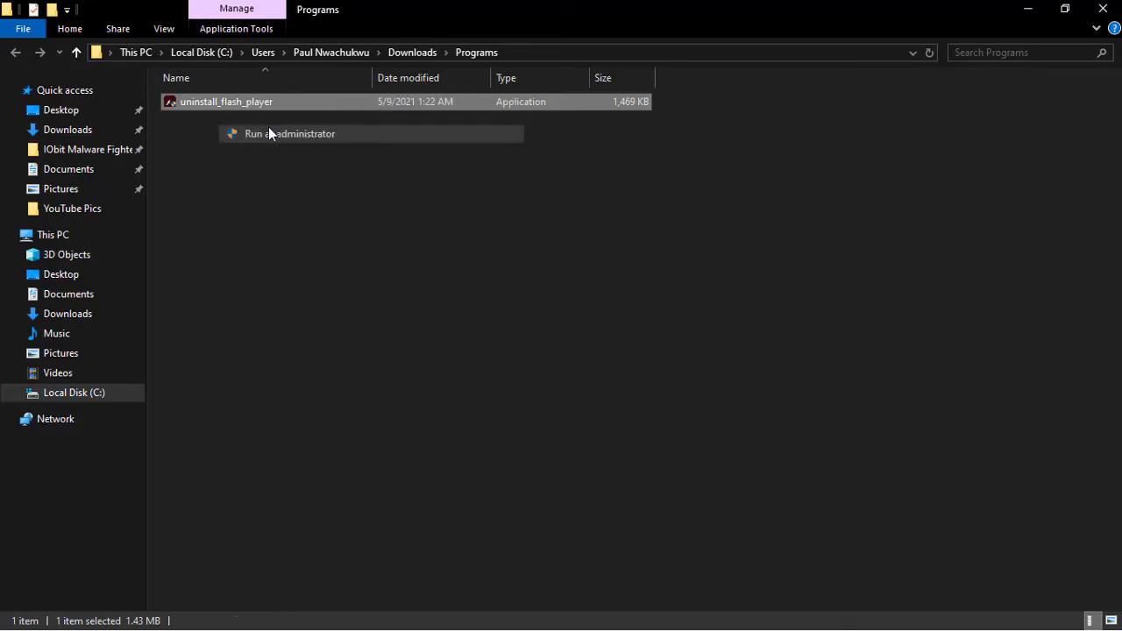
pyautogui.click(290, 133)
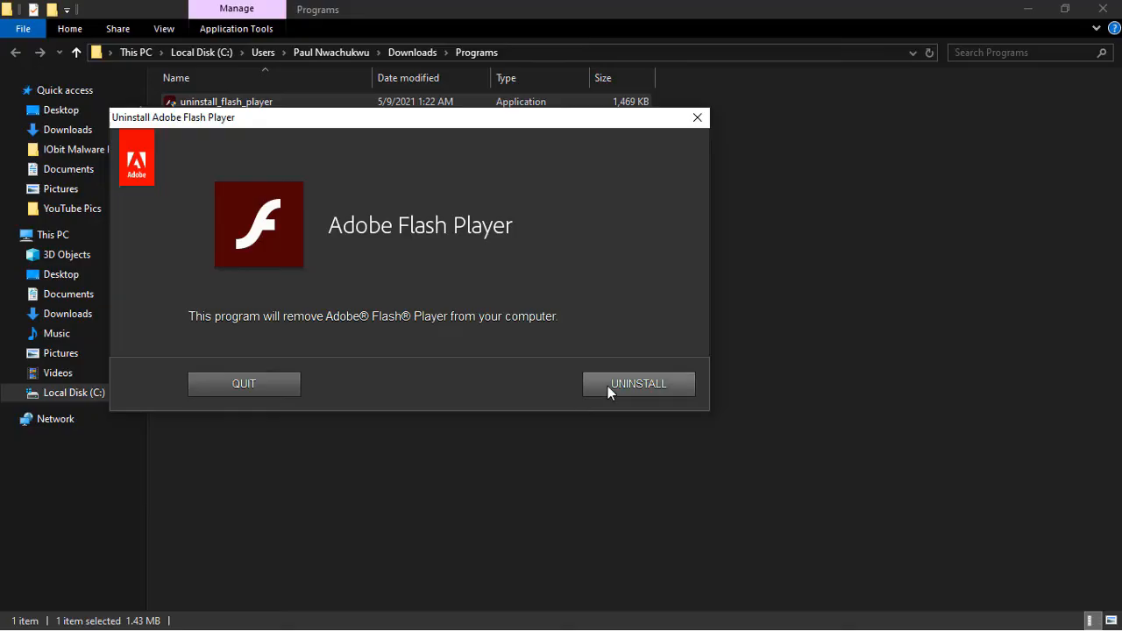
# Step: Uninstall Adobe Flash Player and click DONE at the restart prompt
pyautogui.click(638, 384)
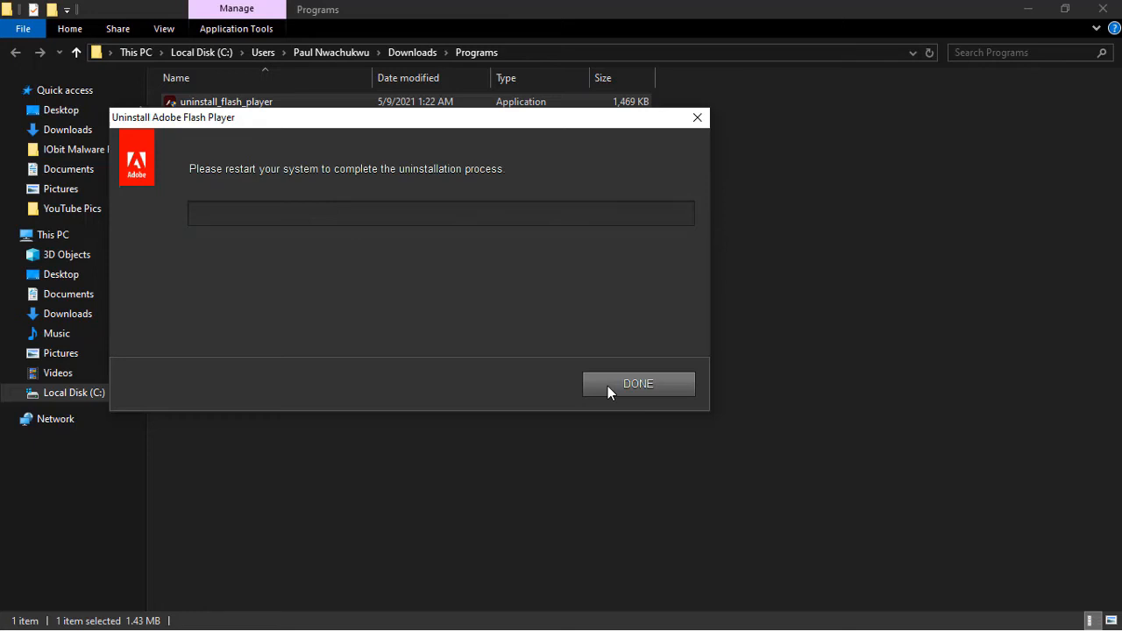
pyautogui.click(639, 384)
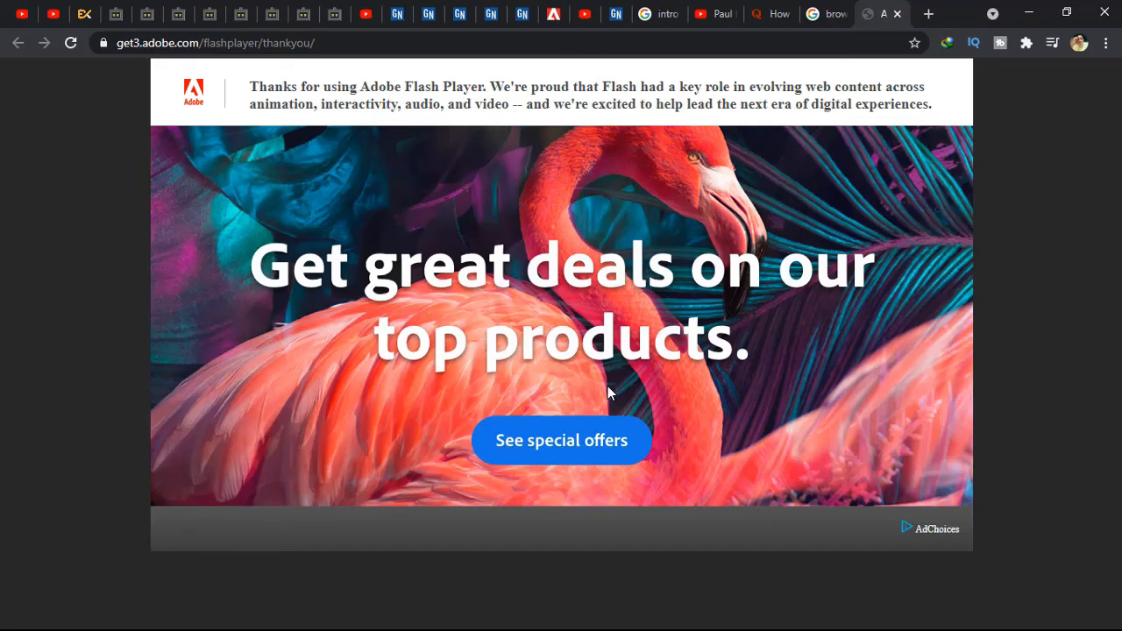
pyautogui.moveTo(594, 285)
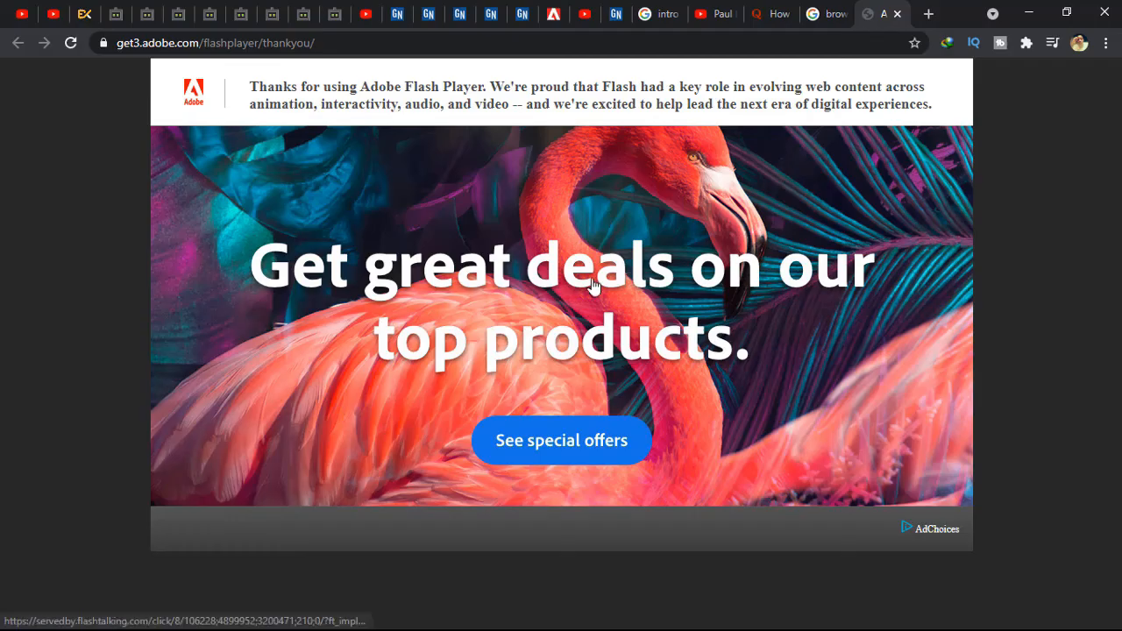
pyautogui.moveTo(802, 143)
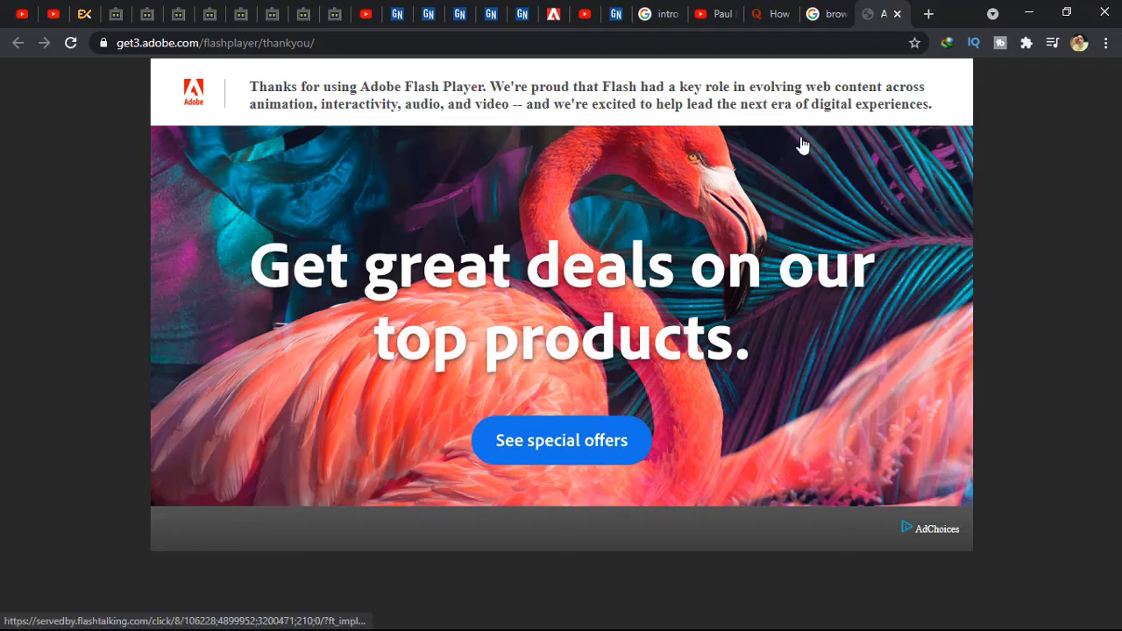